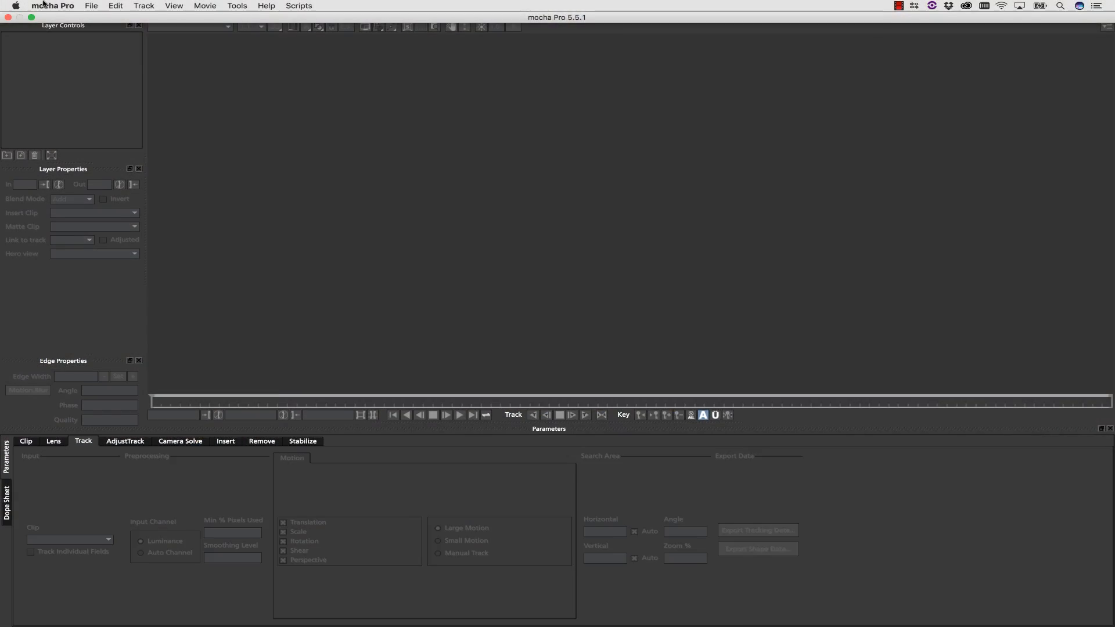
# Create a new project from PuppetWireTest_01.mov covering frames 0–32
pyautogui.click(178, 13)
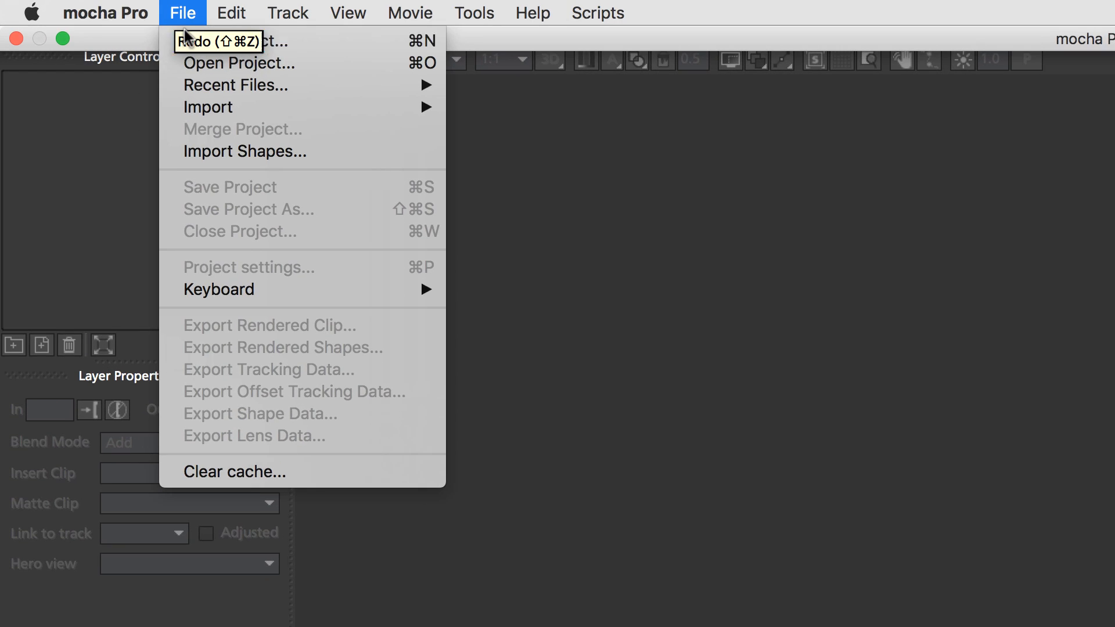
pyautogui.click(223, 39)
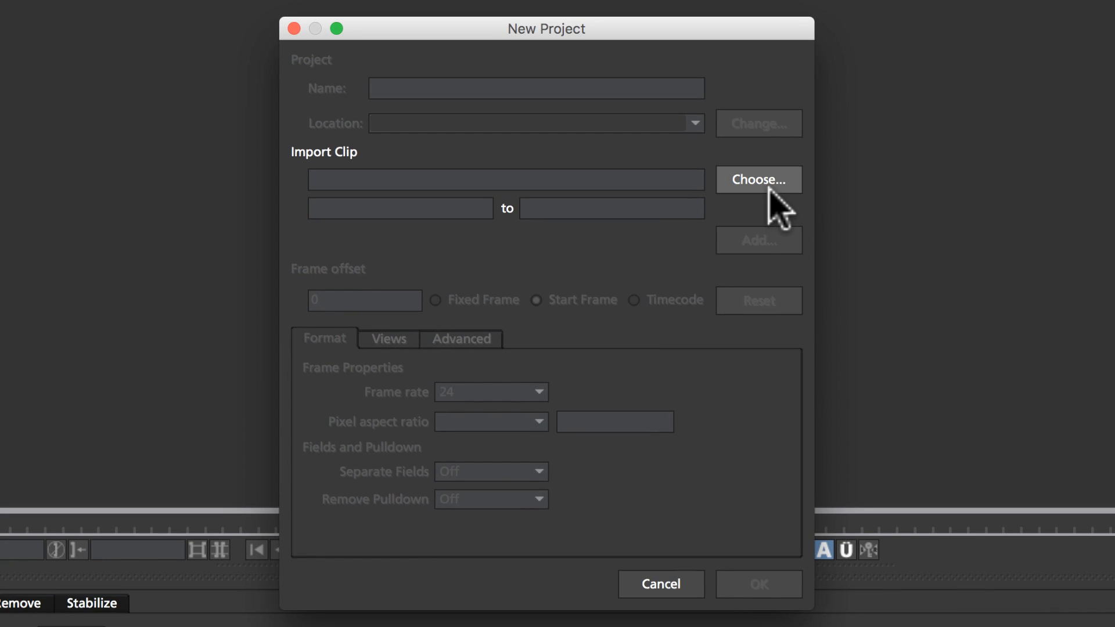
pyautogui.click(758, 179)
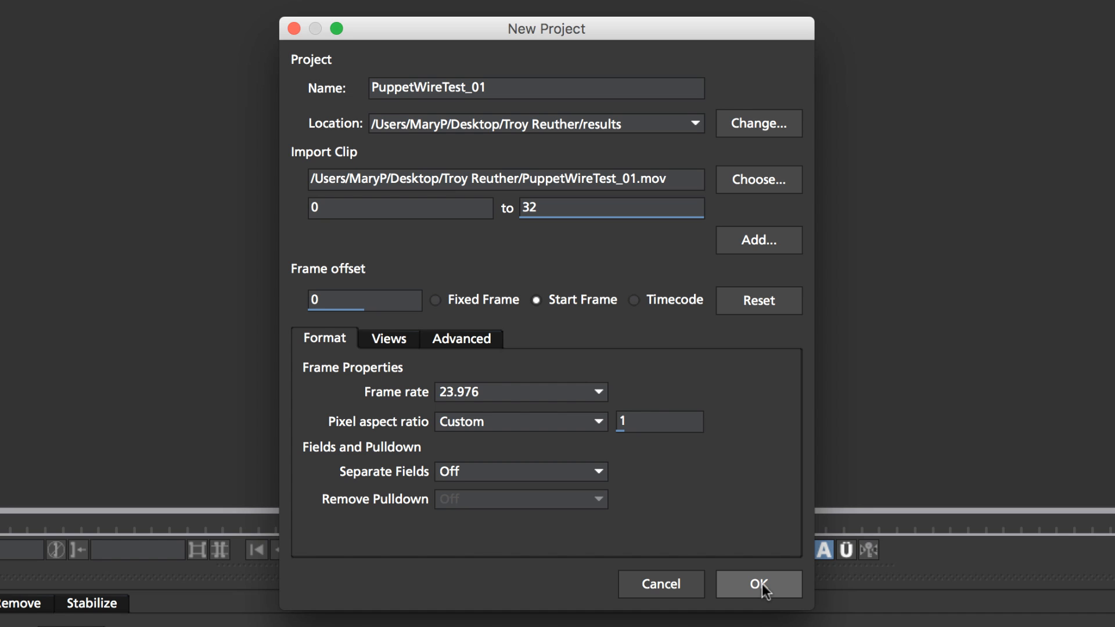
pyautogui.click(757, 584)
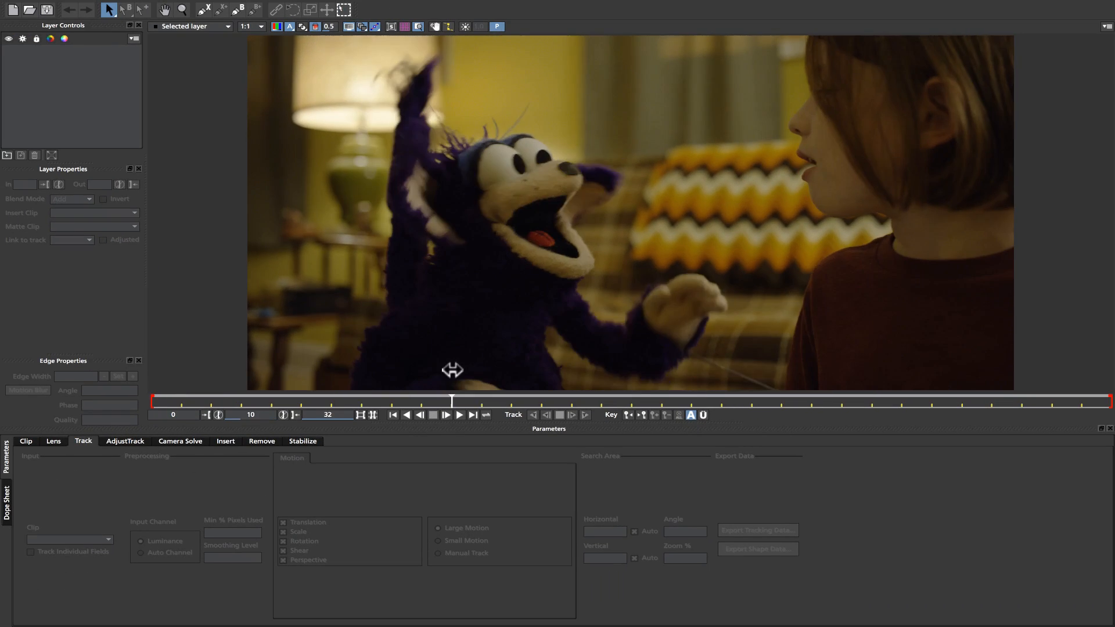
# Draw an X-spline shape around the puppet's lower hand as Layer 1
pyautogui.click(182, 10)
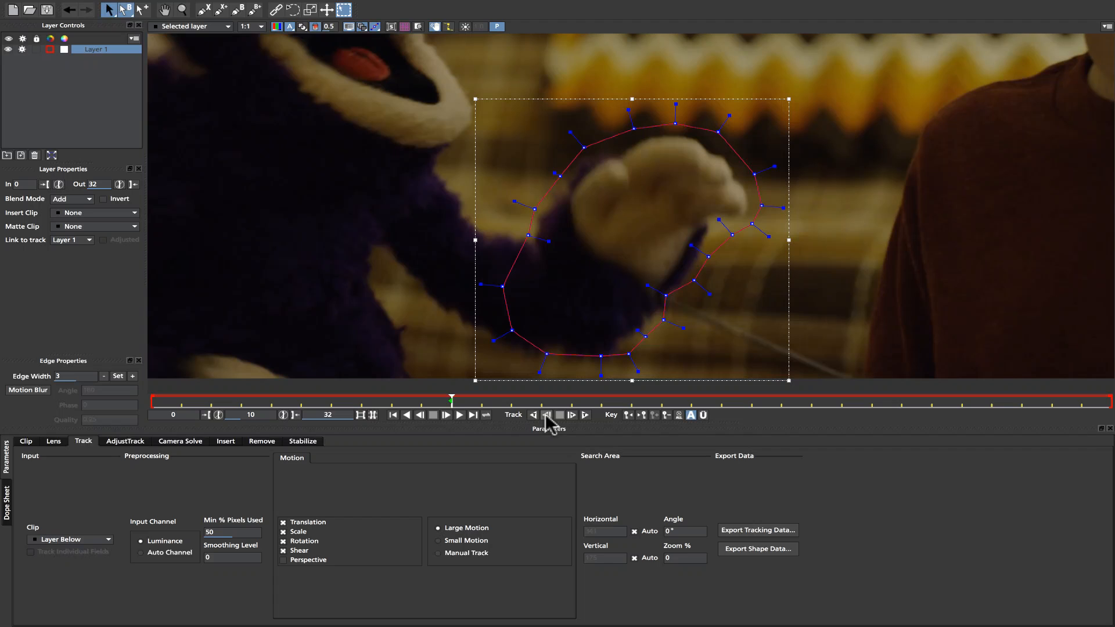
# Track the hand shape backward, then forward, and stop the tracking
pyautogui.click(545, 415)
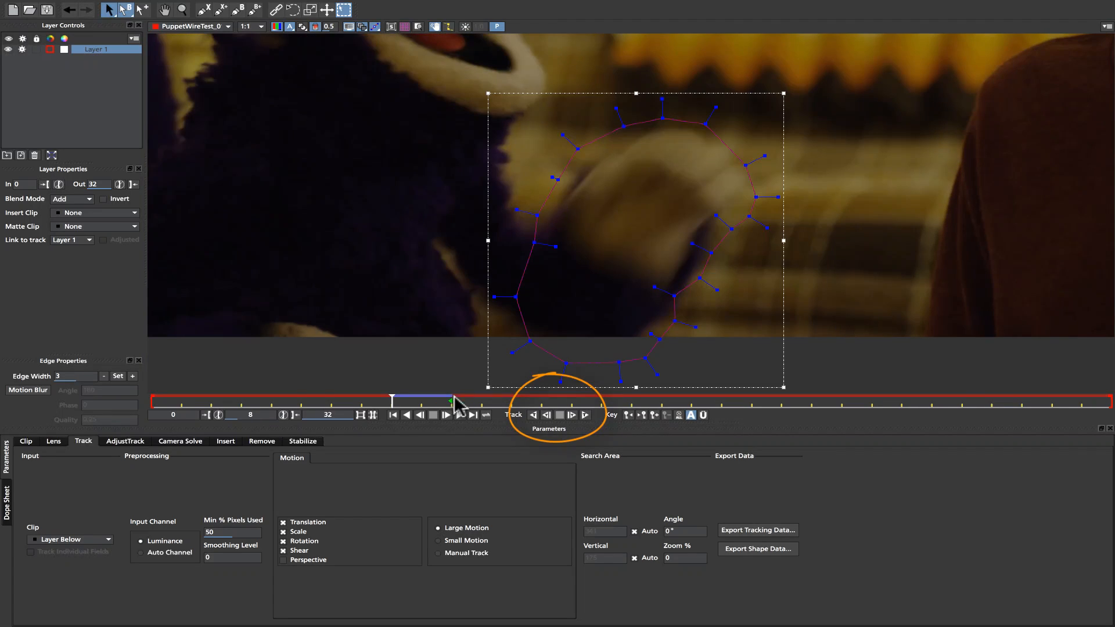
pyautogui.click(572, 415)
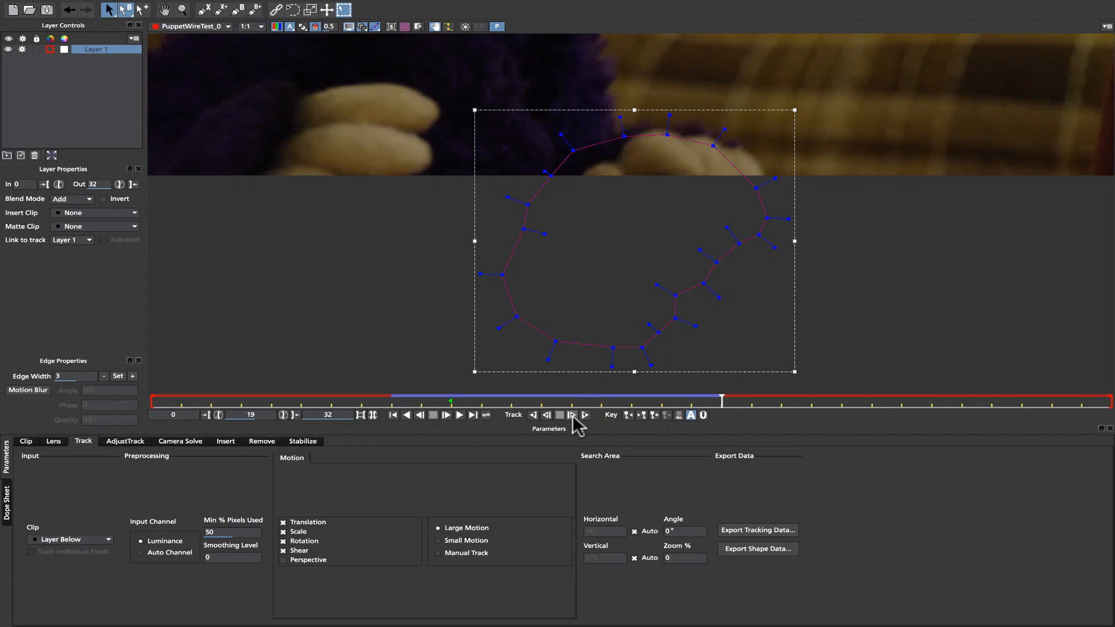
pyautogui.click(571, 415)
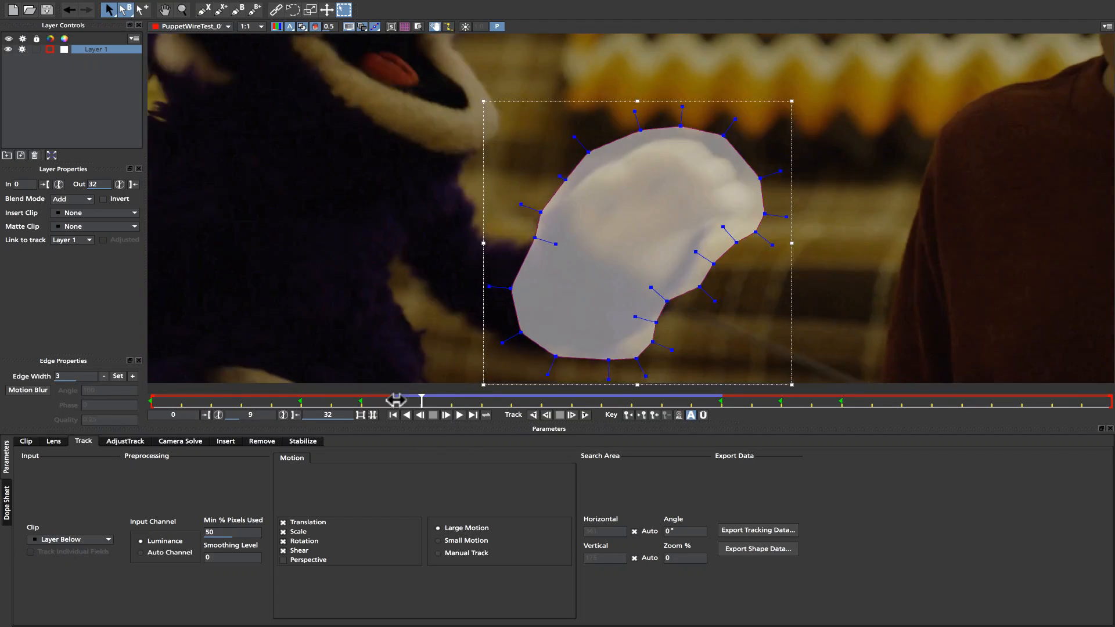
# Scrub the track, reposition one hand-shape point near the fingers, and review the result
pyautogui.moveTo(397, 399); pyautogui.dragTo(661, 400)
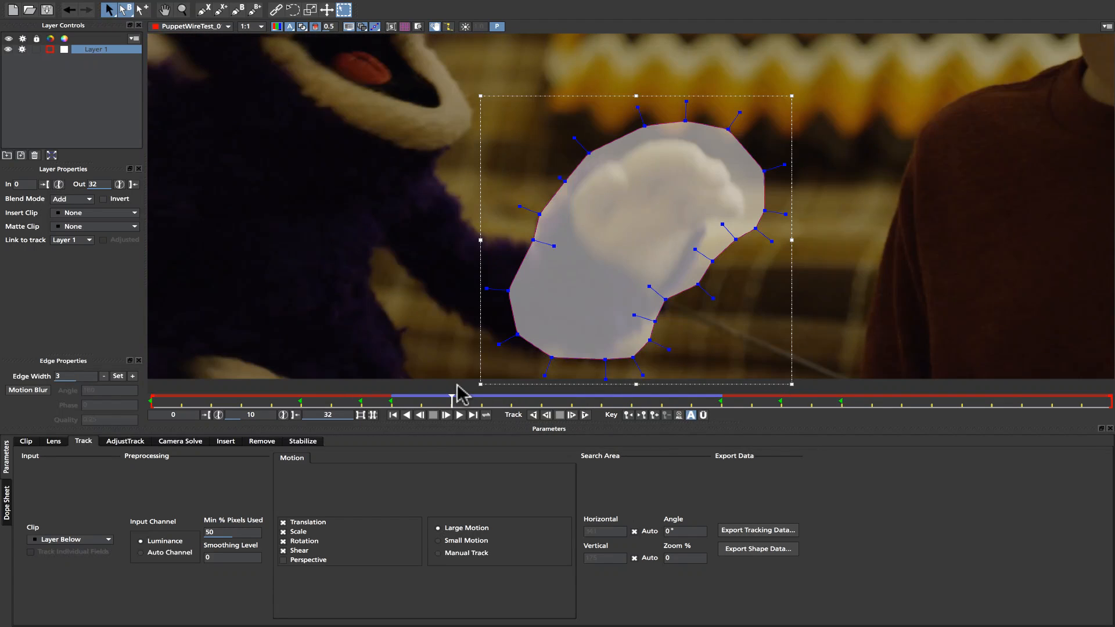
pyautogui.click(704, 415)
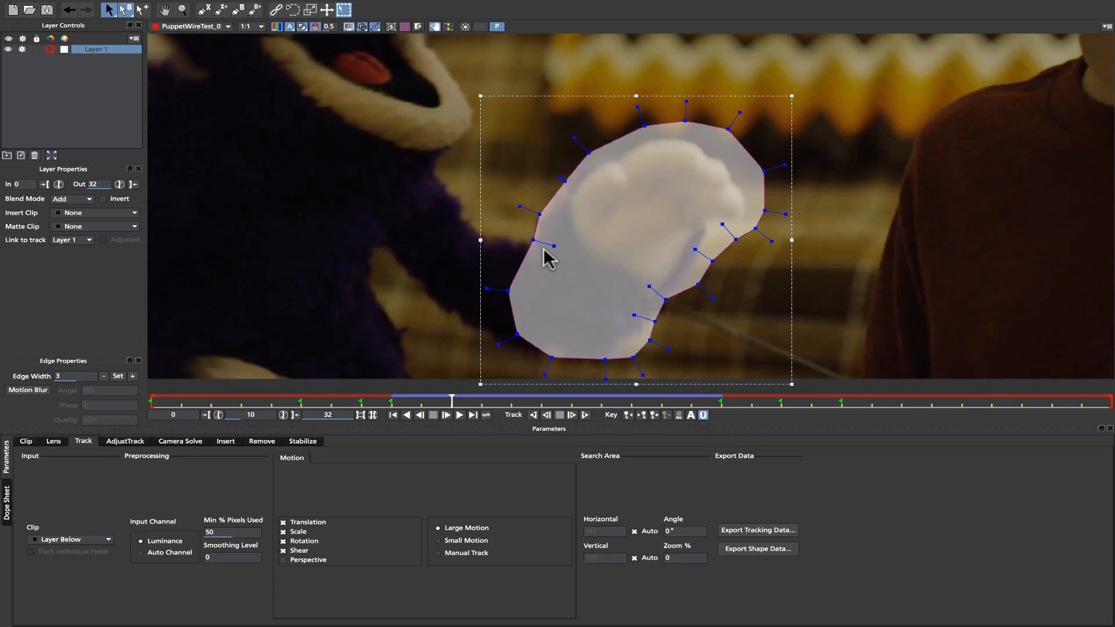
pyautogui.click(126, 10)
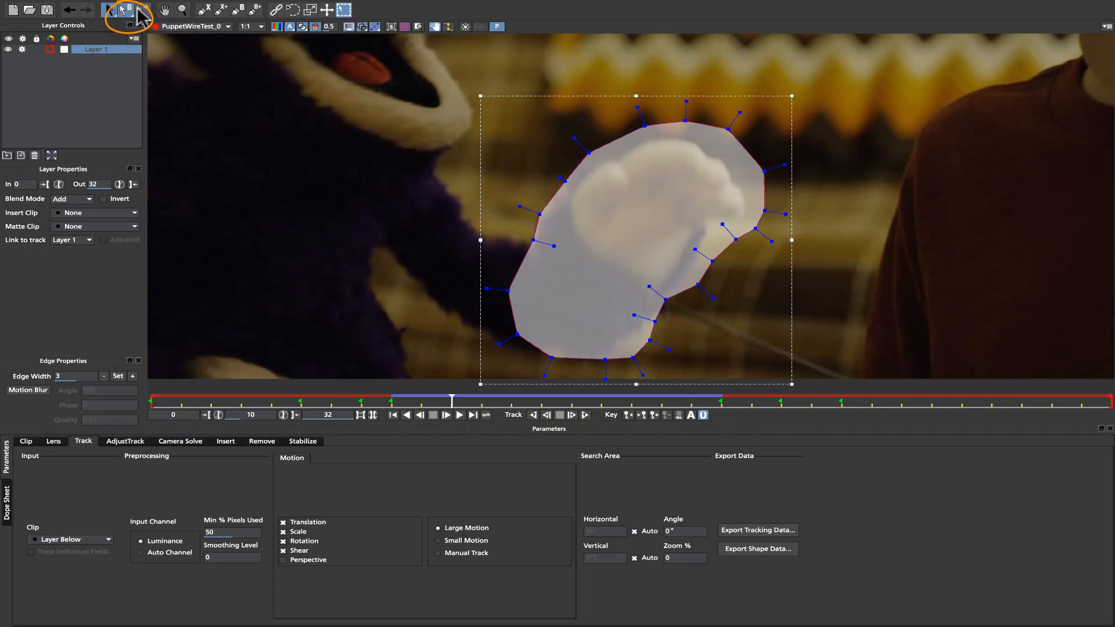
pyautogui.click(127, 9)
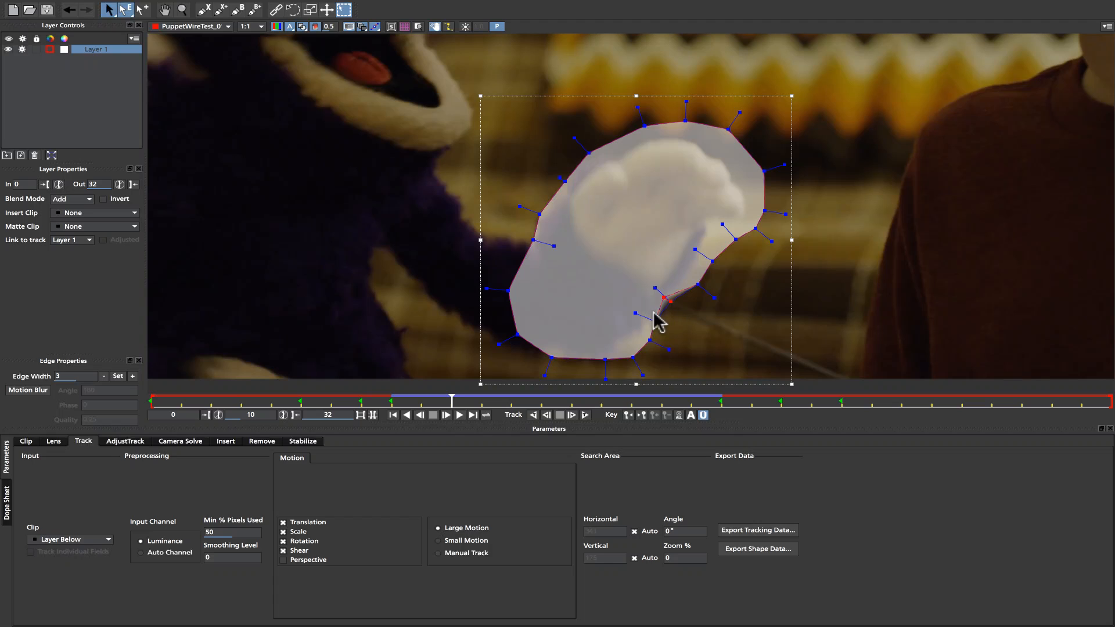
pyautogui.click(125, 9)
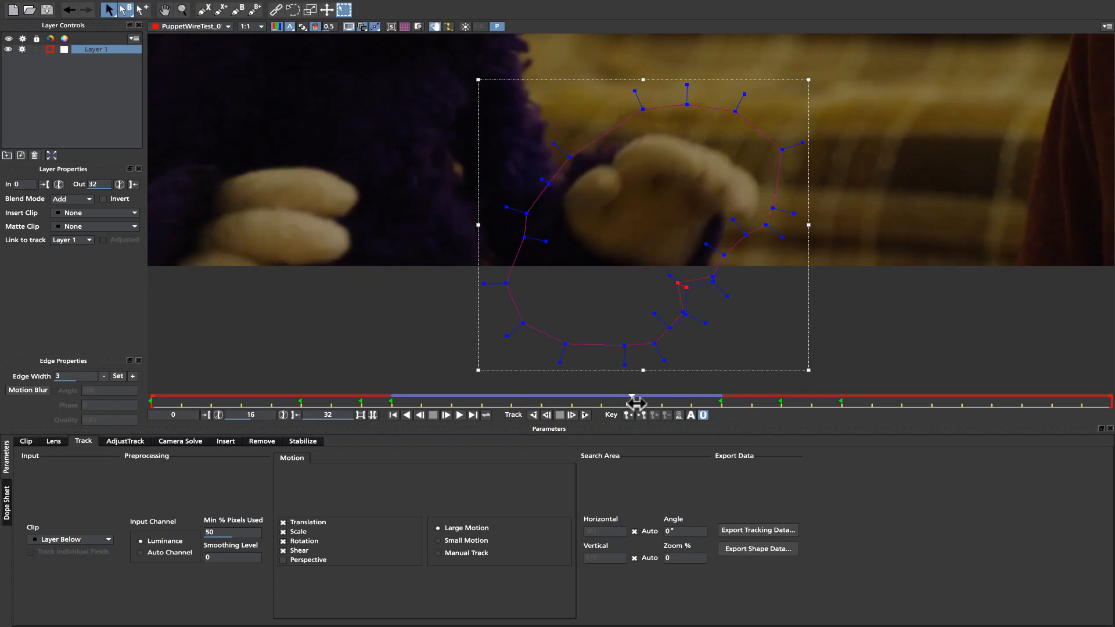
pyautogui.moveTo(636, 403); pyautogui.dragTo(542, 402)
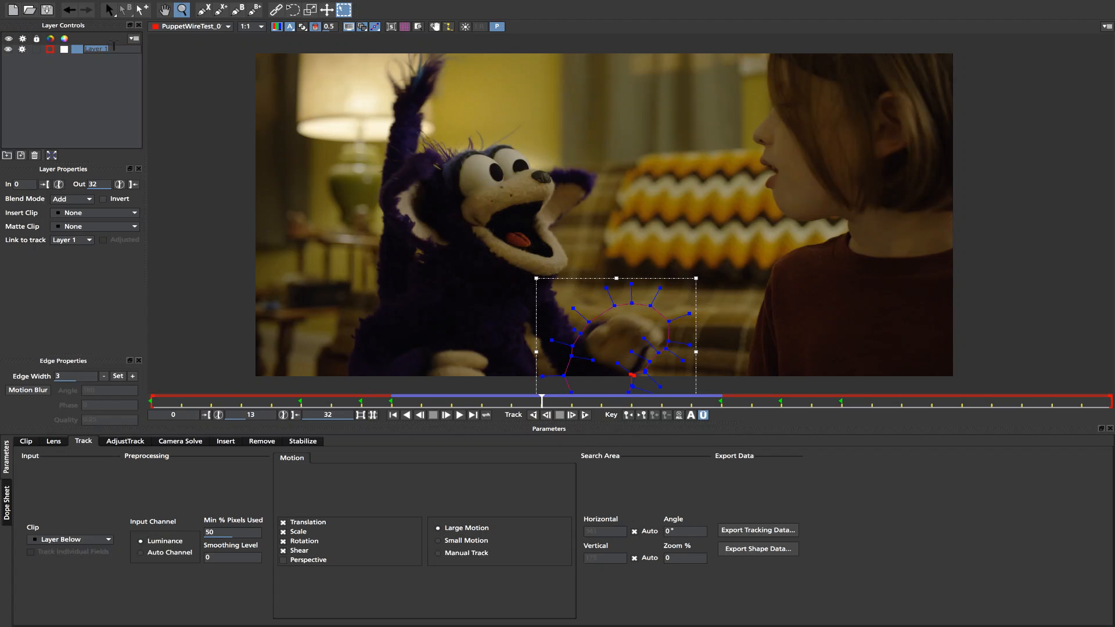
# Rename Layer 1 to hand holdout and add a child holdout shape around the child
pyautogui.doubleClick(99, 49)
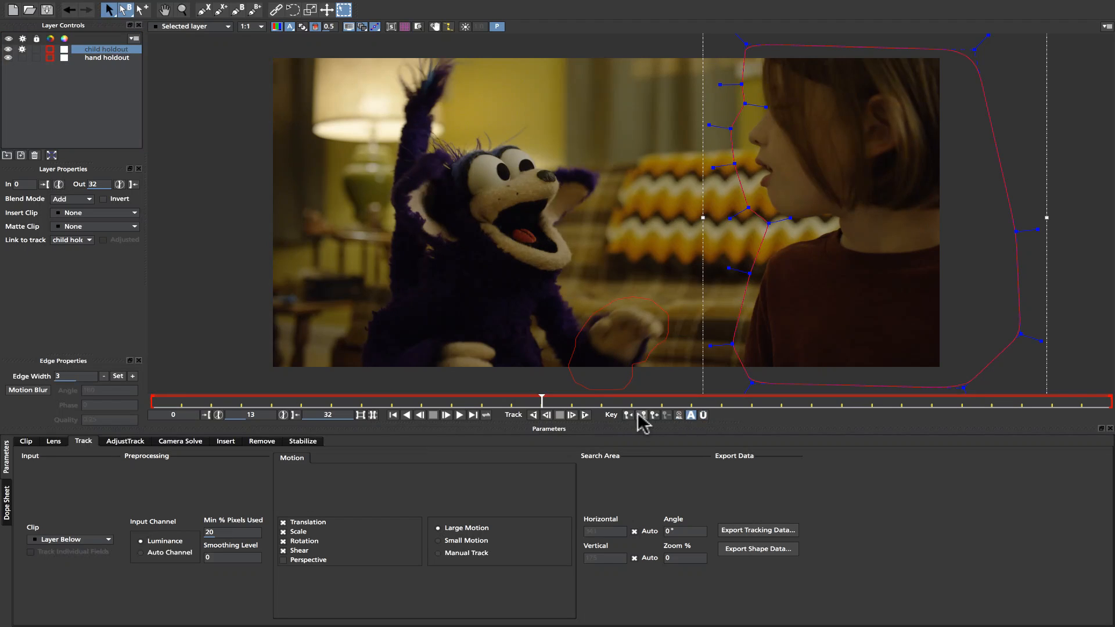
pyautogui.click(586, 415)
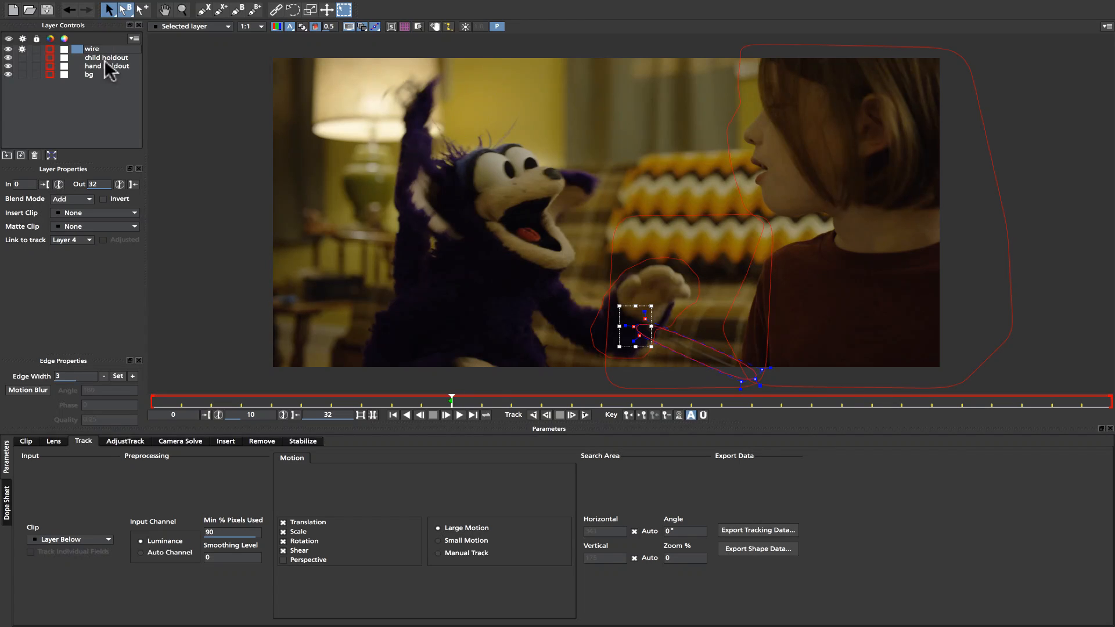
# Move the wire layer below hand holdout and link it to the hand holdout track
pyautogui.click(93, 48)
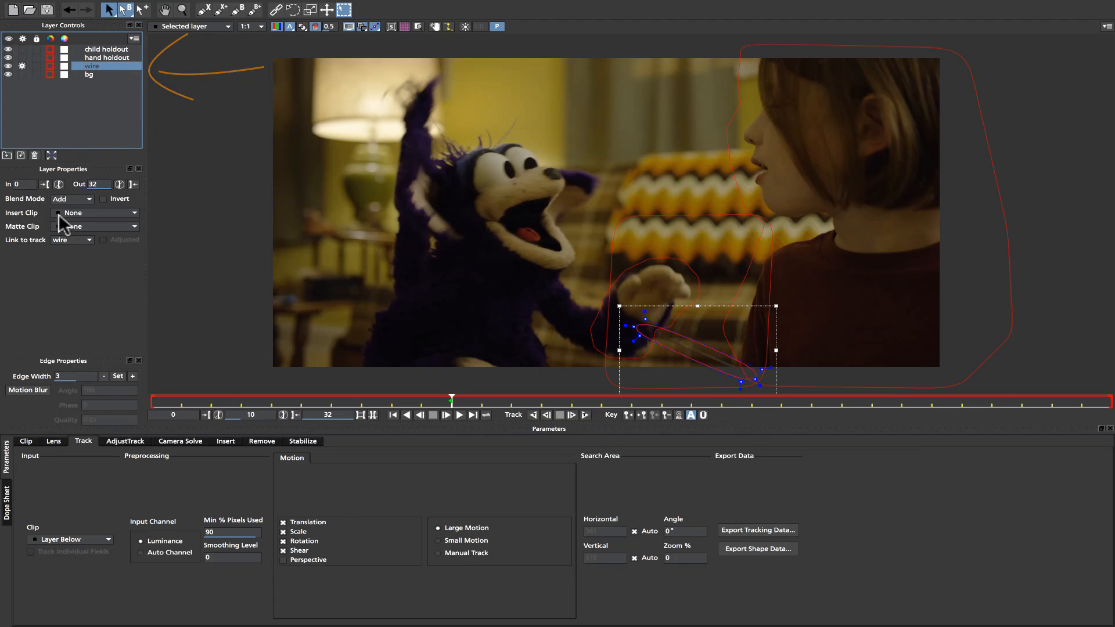
pyautogui.click(94, 227)
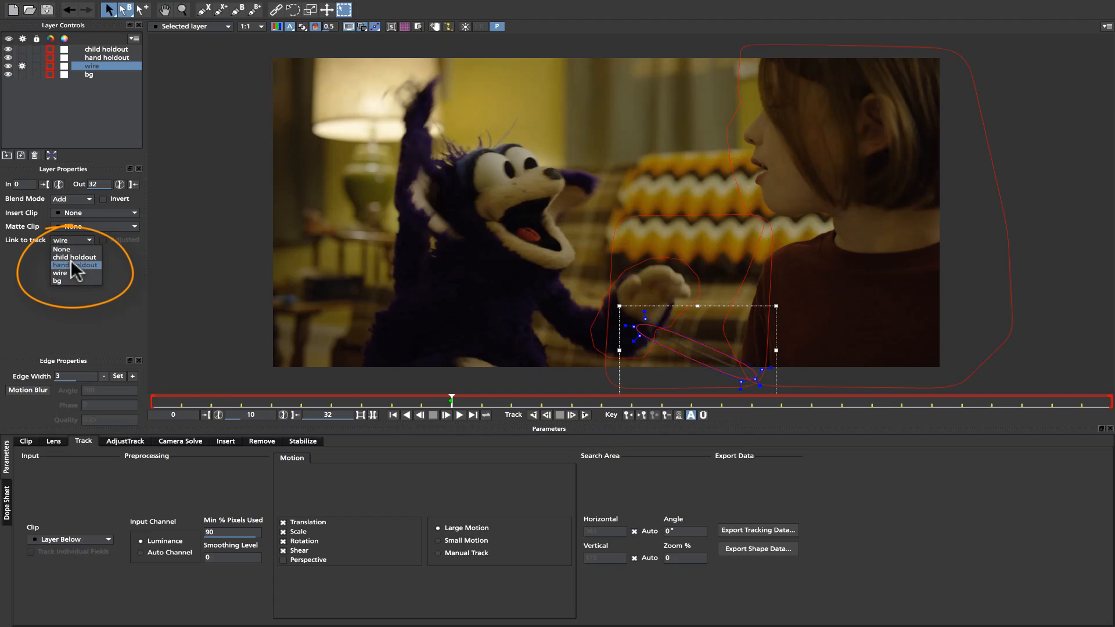
pyautogui.click(74, 265)
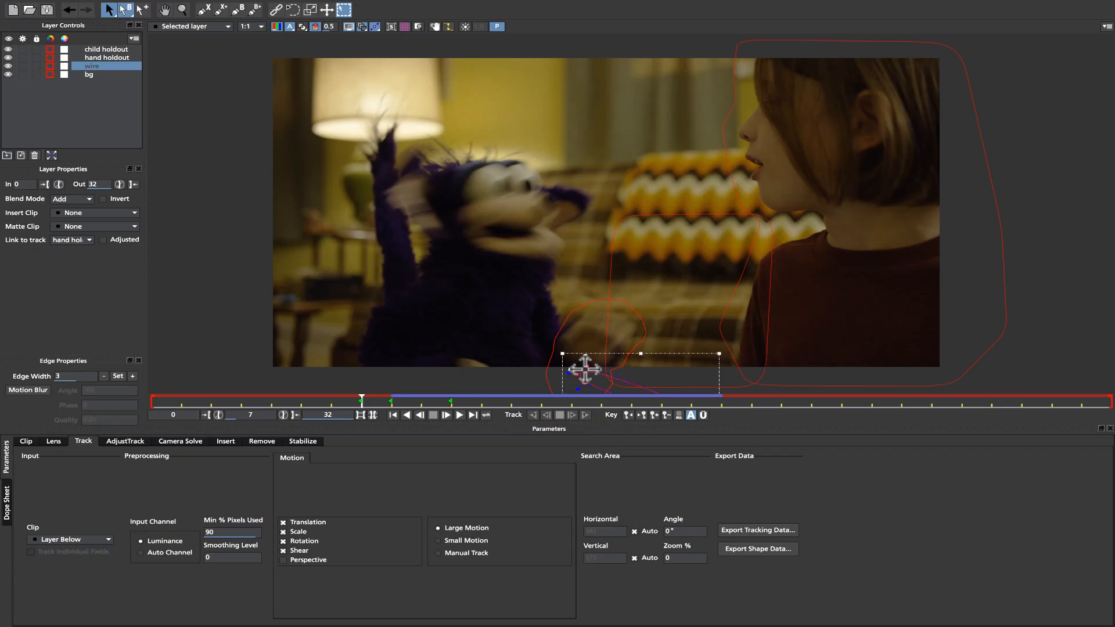
# Reposition the wire shape and its far end on several frames to cover the control wire
pyautogui.moveTo(361, 397); pyautogui.dragTo(600, 397)
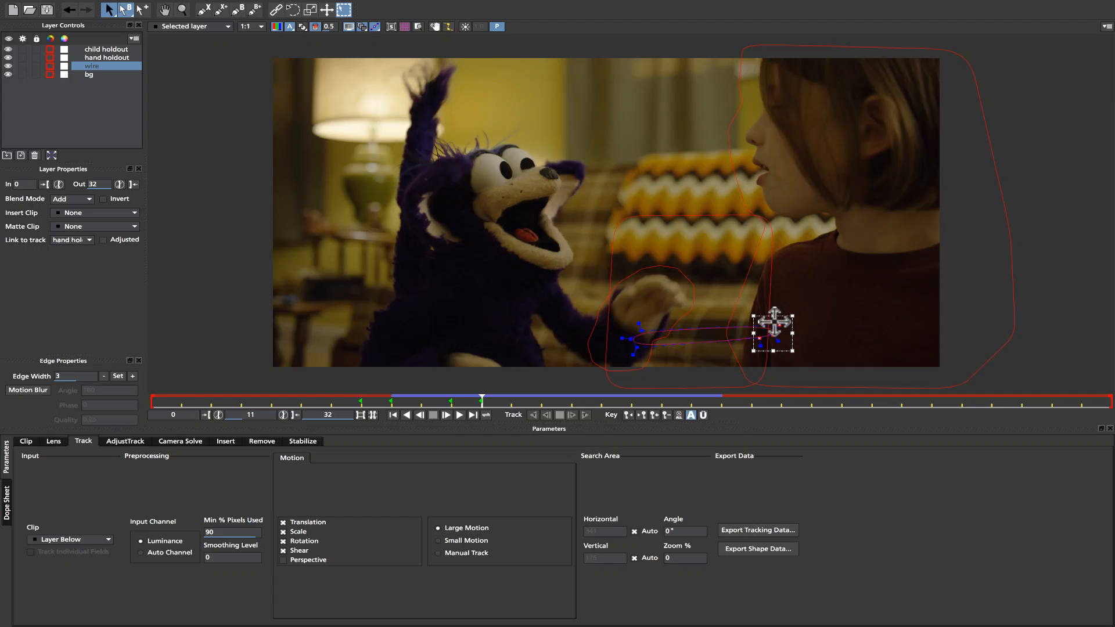
pyautogui.moveTo(771, 331); pyautogui.dragTo(736, 369)
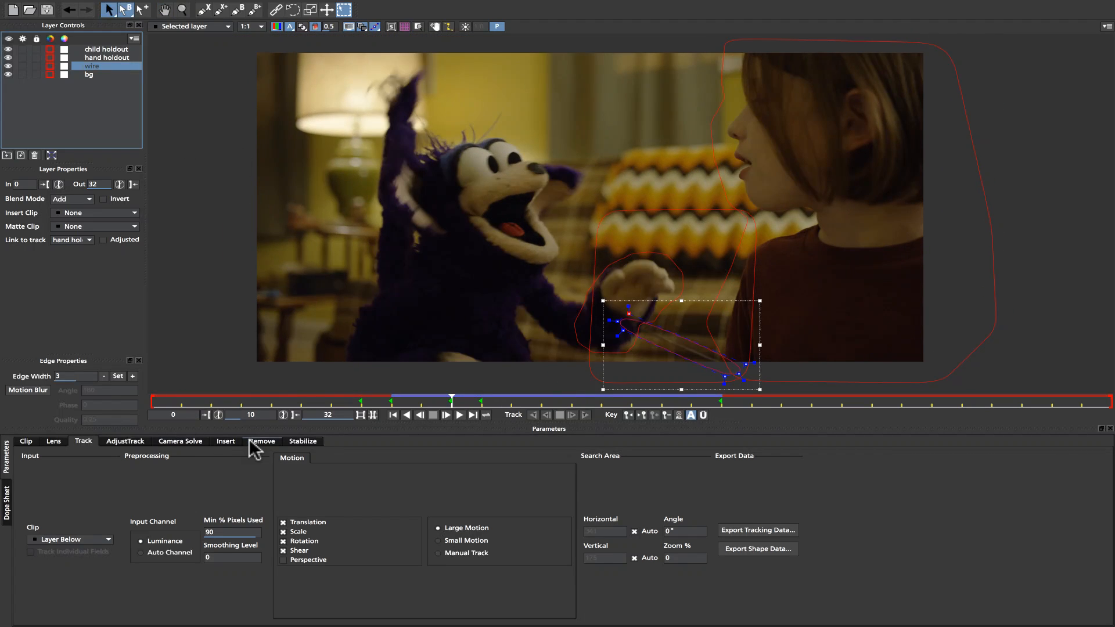
# Render the wire removal forward in the Remove module
pyautogui.click(262, 441)
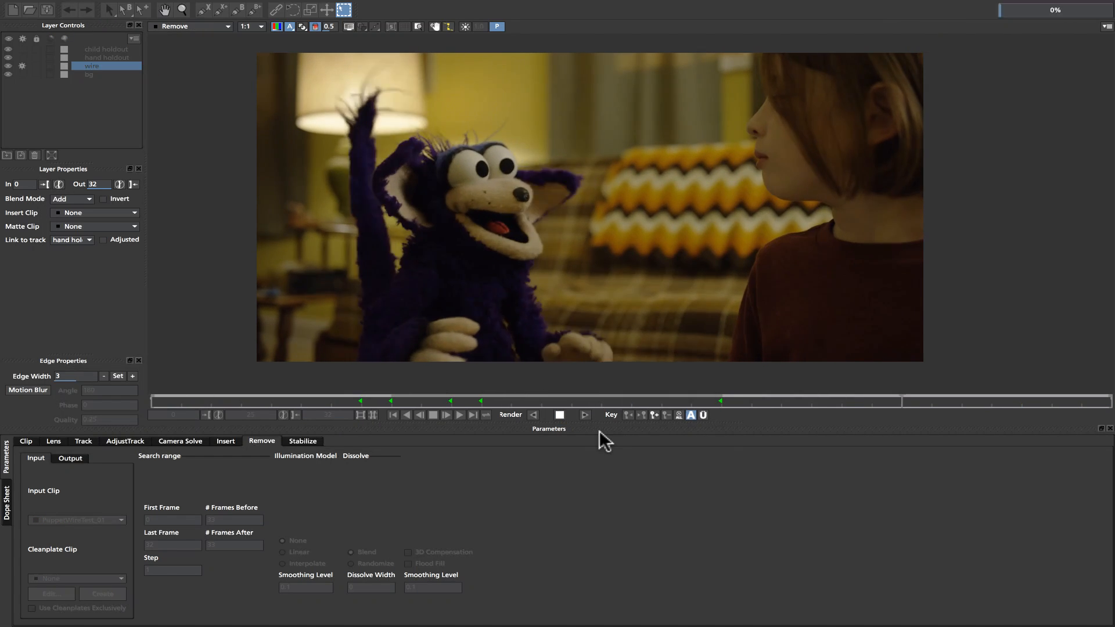
pyautogui.click(141, 9)
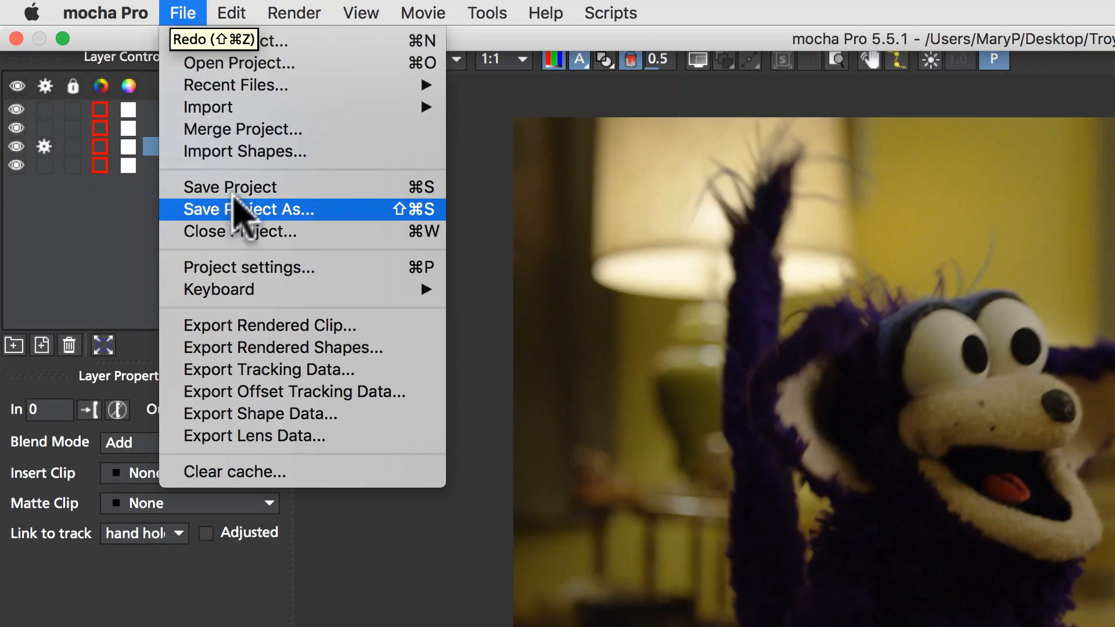
# Export the rendered clip as QuickTime movie remove_wire_01_render.mov, frames 0–32
pyautogui.click(269, 325)
pyautogui.write('remove_wire_01.mov')
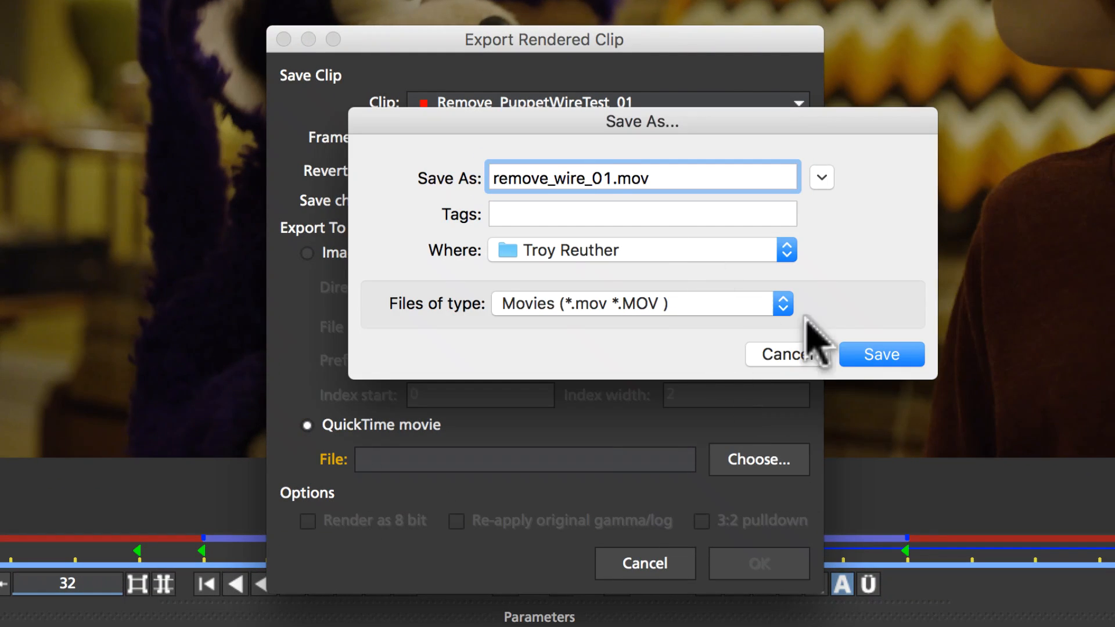
pyautogui.click(880, 354)
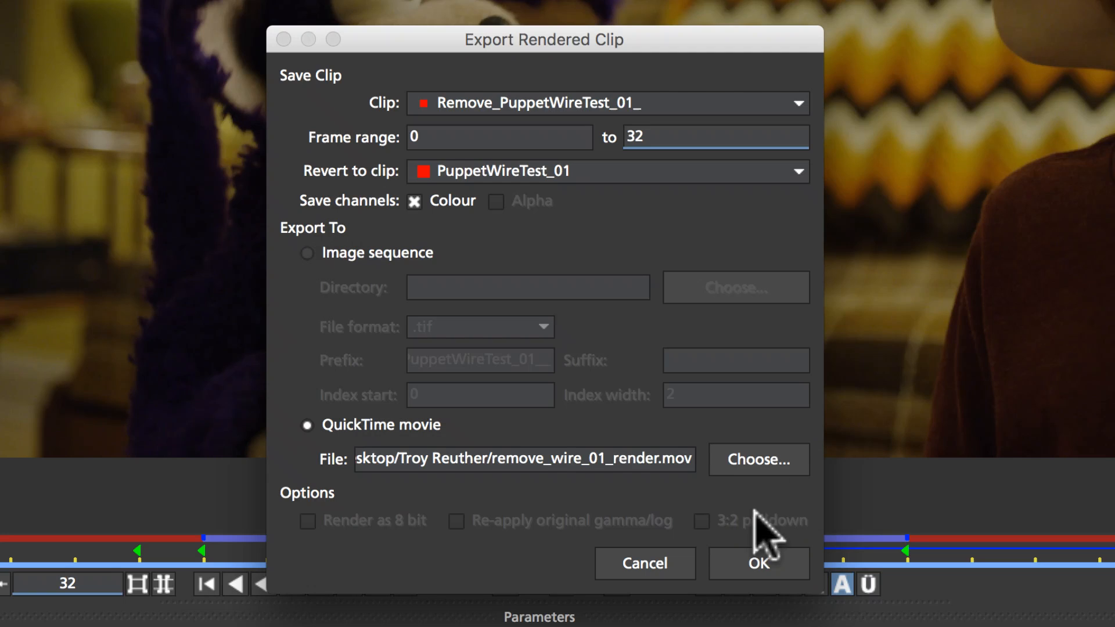